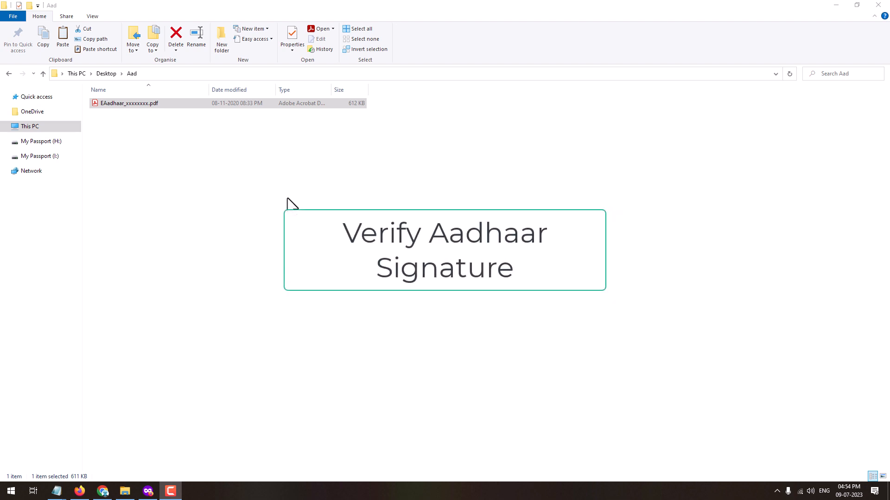
pyautogui.moveTo(226, 138)
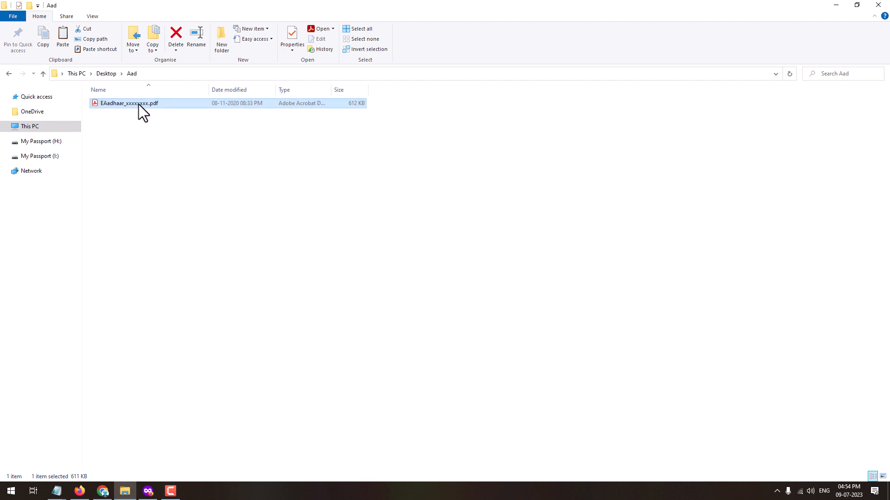
# Open the e-Aadhaar PDF and show the validation status of its 'Validity unknown' signature
pyautogui.doubleClick(128, 103)
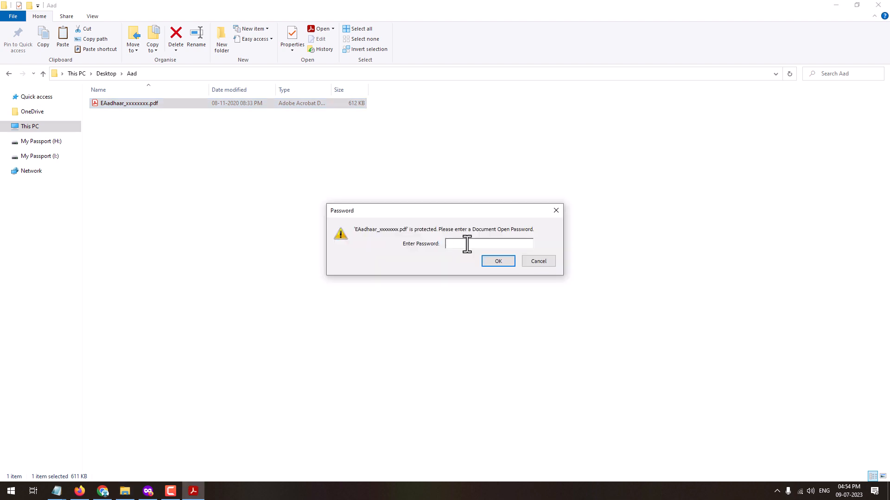
pyautogui.moveTo(466, 257)
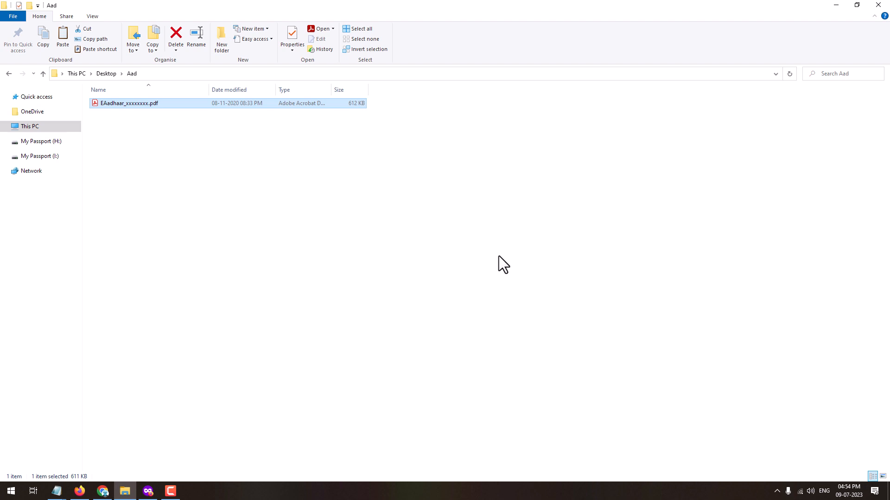
pyautogui.doubleClick(128, 103)
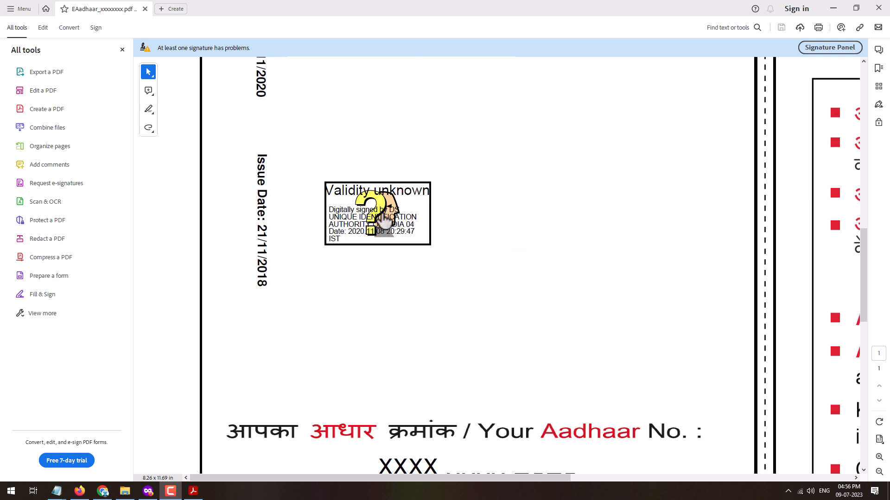
pyautogui.moveTo(368, 201)
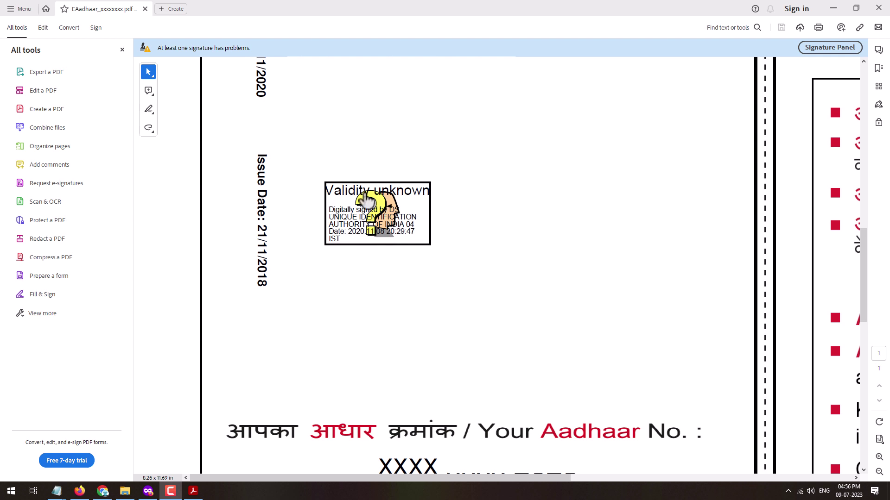
pyautogui.moveTo(384, 235)
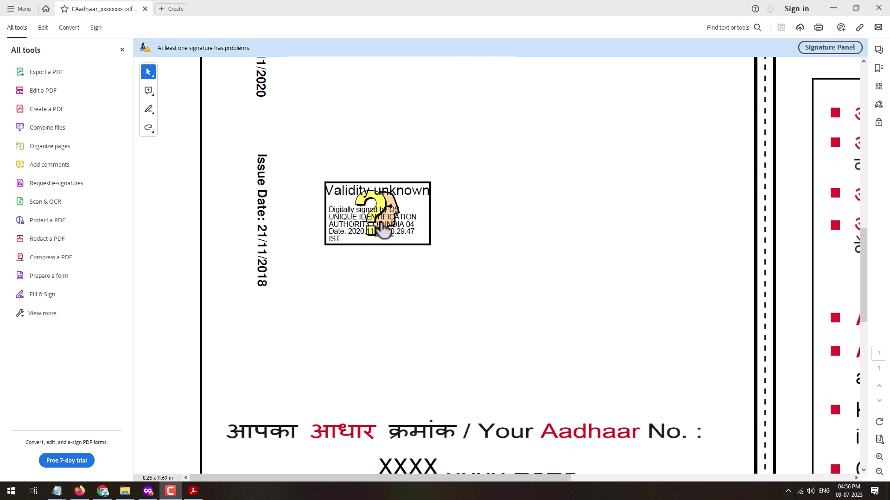
pyautogui.moveTo(602, 148)
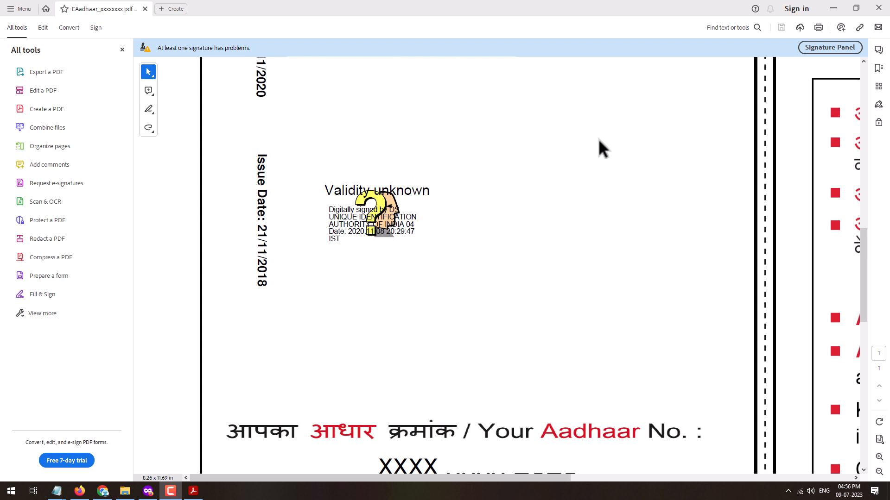
pyautogui.moveTo(662, 176)
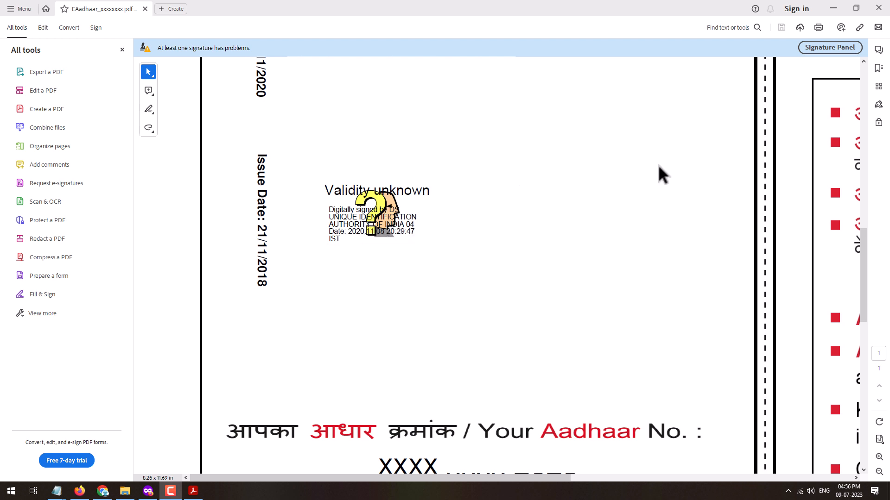
pyautogui.moveTo(631, 173)
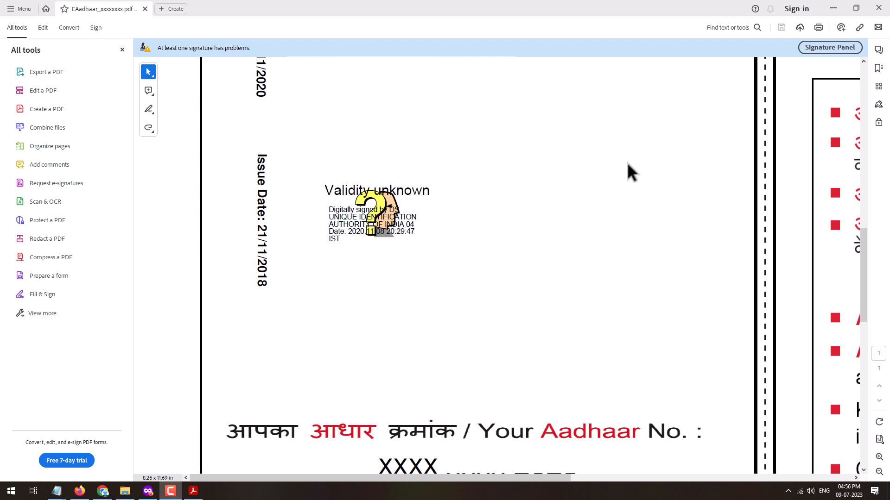
pyautogui.click(372, 219)
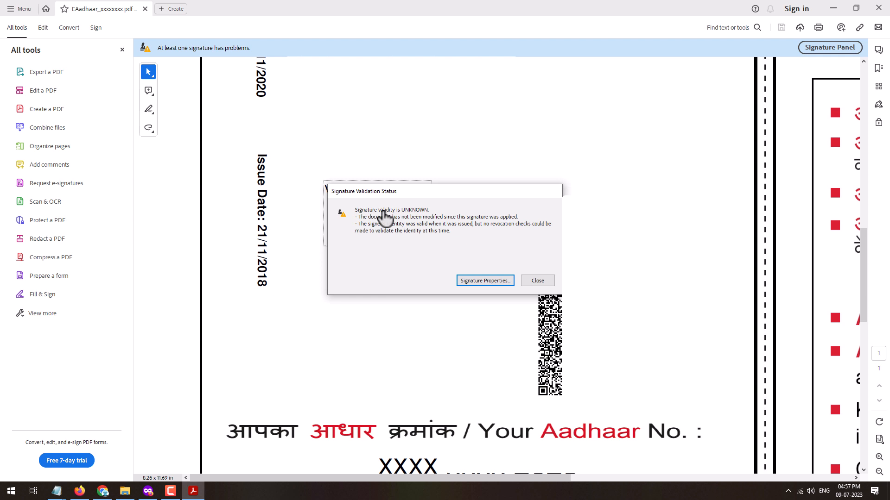
pyautogui.moveTo(359, 223)
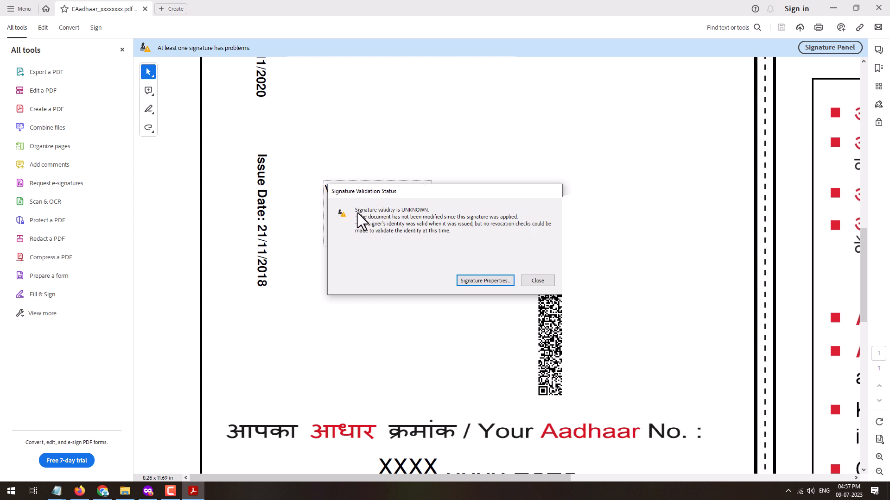
pyautogui.moveTo(401, 220)
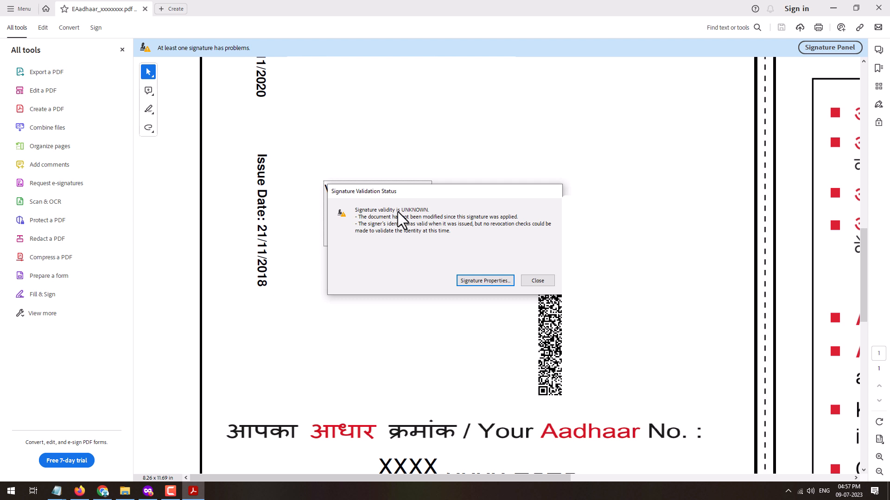
pyautogui.moveTo(465, 274)
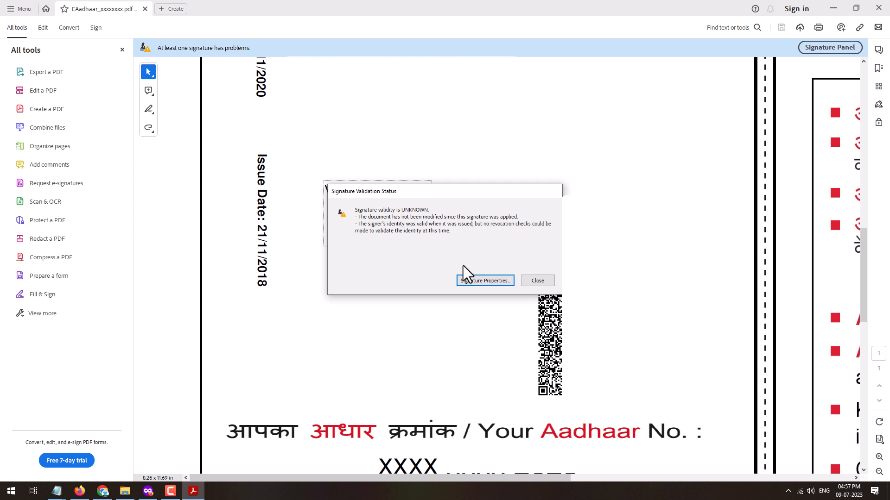
# From Signature Properties, view the signer's certificate trust settings and choose Add to Trusted Certificates
pyautogui.click(484, 280)
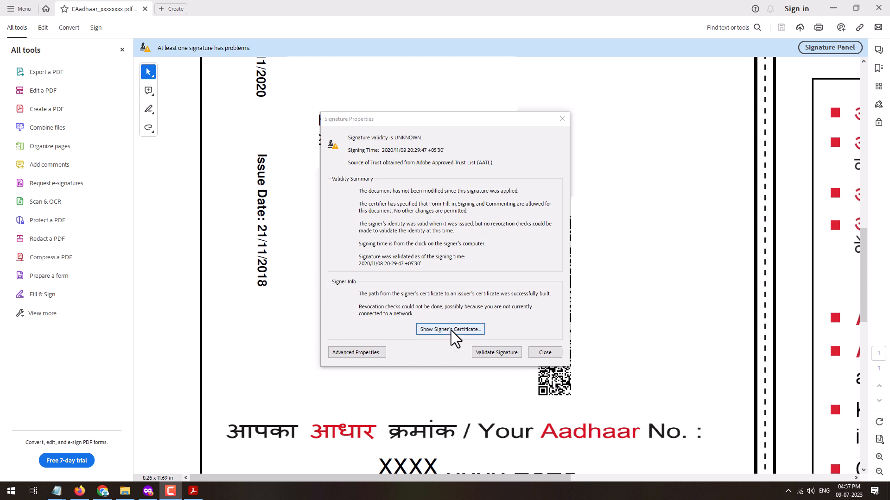
pyautogui.click(448, 329)
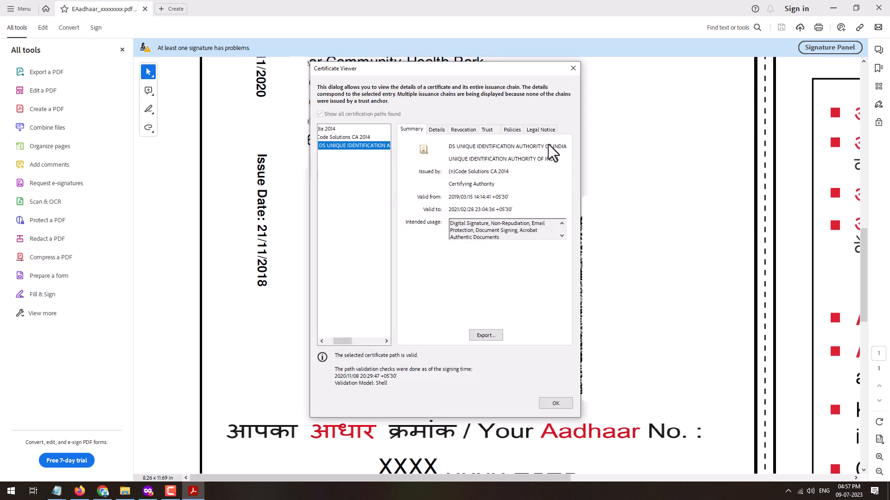
pyautogui.click(486, 130)
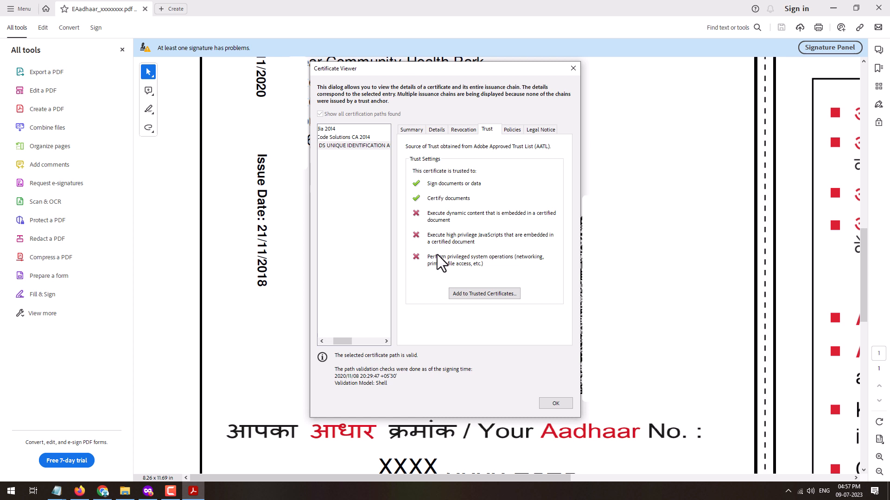
pyautogui.click(484, 293)
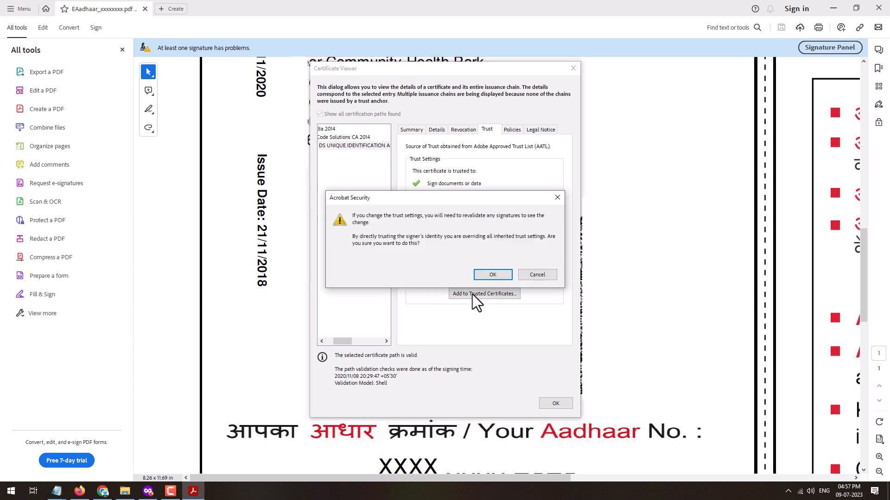
# Trust the certificate as a root for certified documents, dynamic content, JavaScript and privileged operations
pyautogui.click(492, 274)
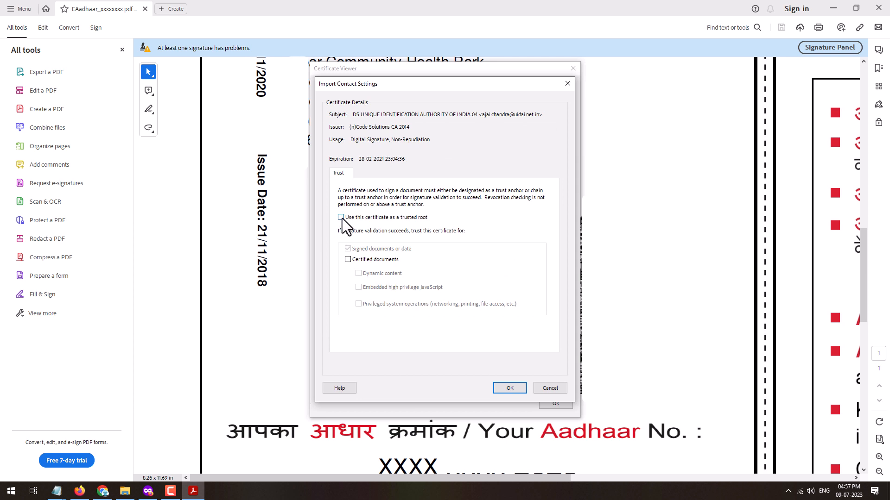
pyautogui.moveTo(424, 227)
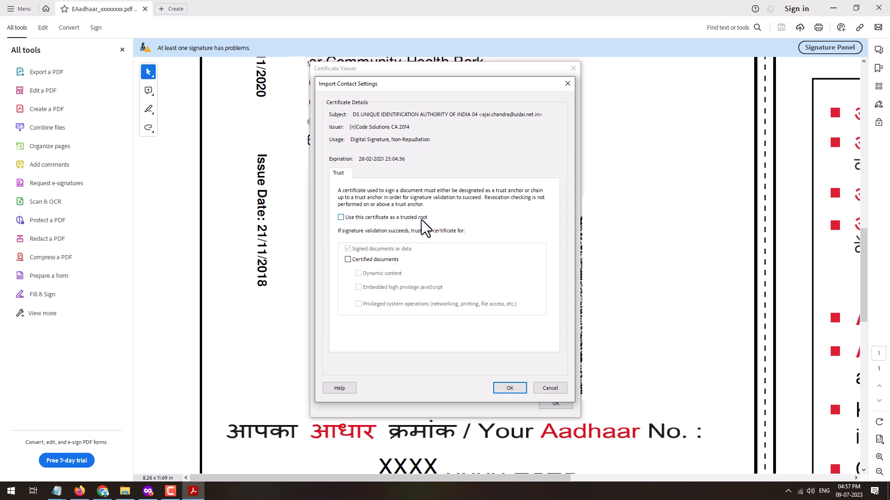
pyautogui.click(341, 217)
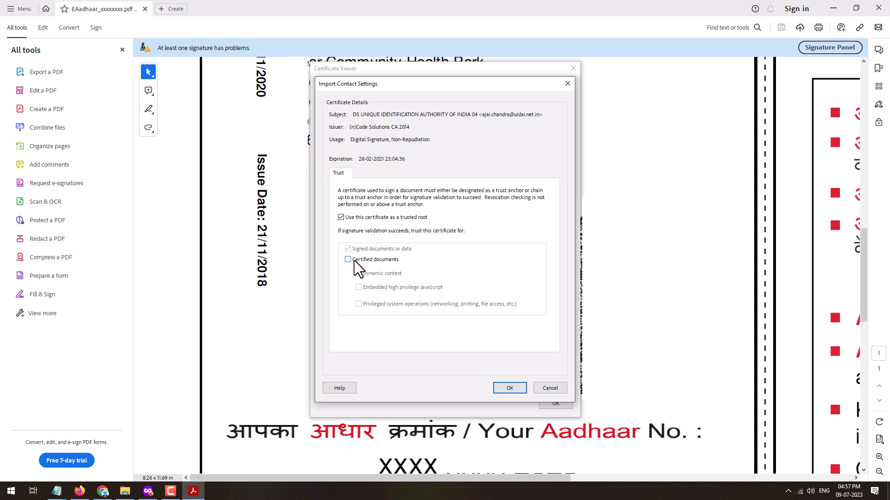
pyautogui.click(347, 259)
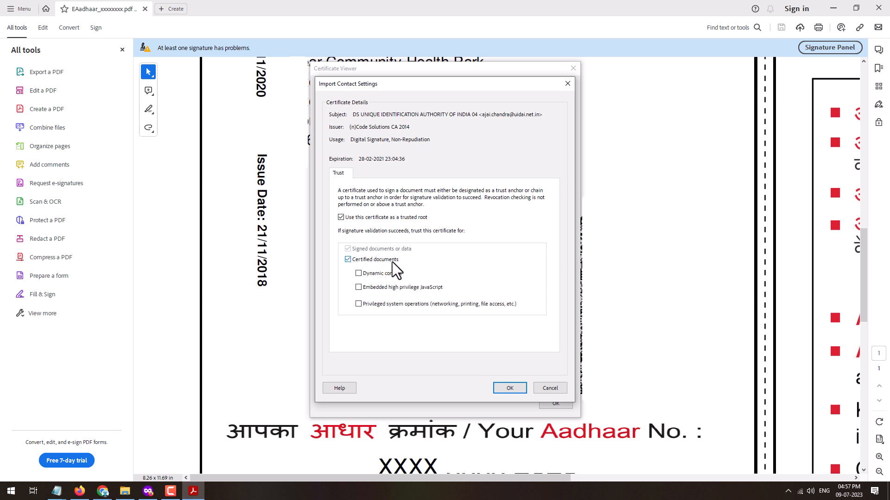
pyautogui.moveTo(363, 330)
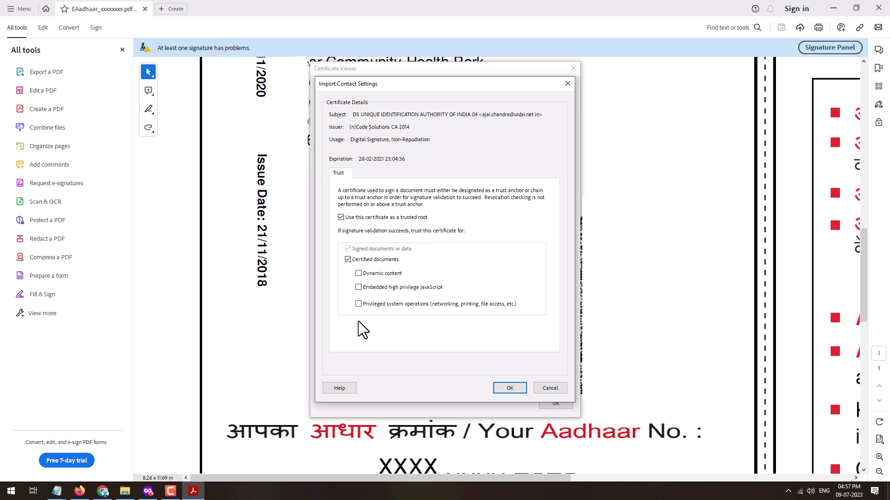
pyautogui.click(358, 273)
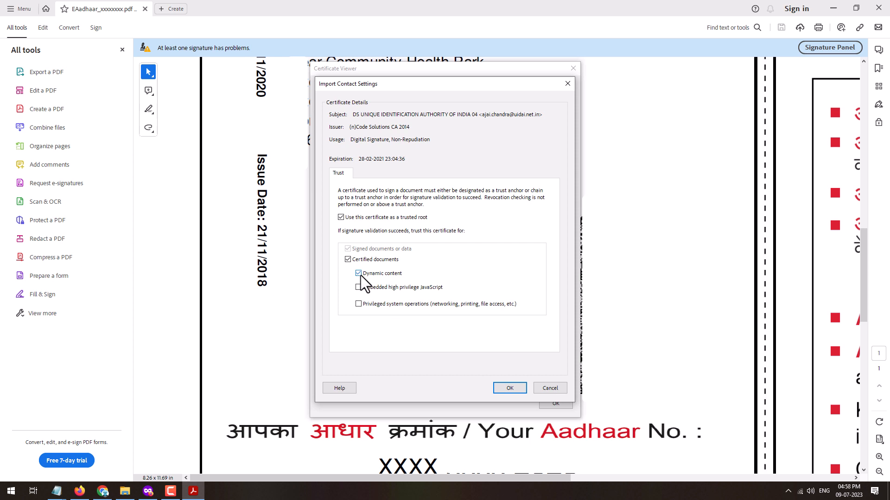
pyautogui.click(359, 273)
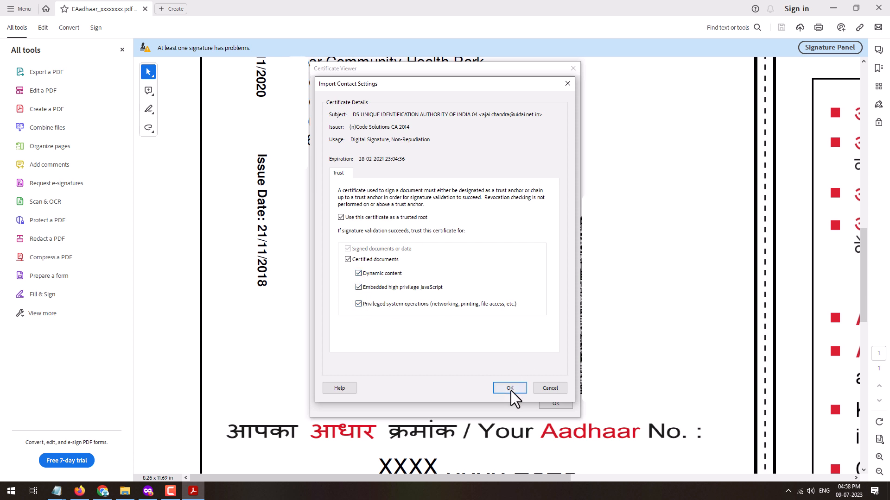
pyautogui.click(508, 389)
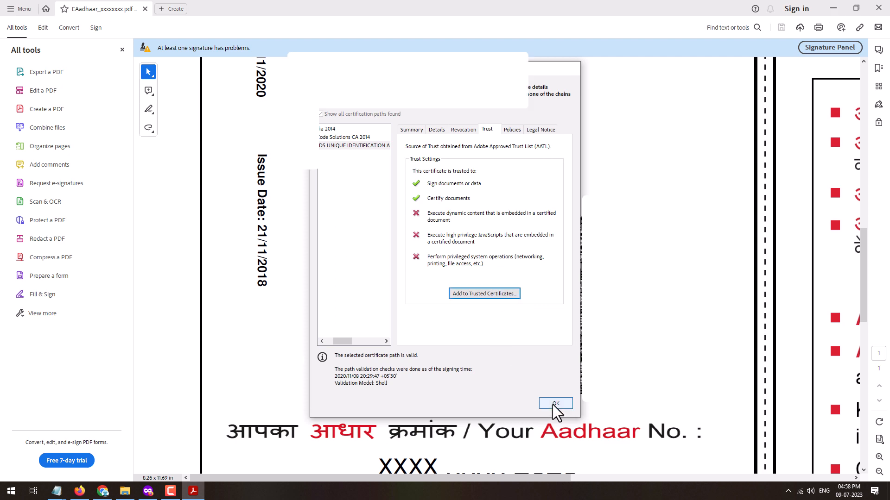
# Close the certificate viewer, revalidate so the signature shows 'Signature valid', and close properties
pyautogui.click(554, 404)
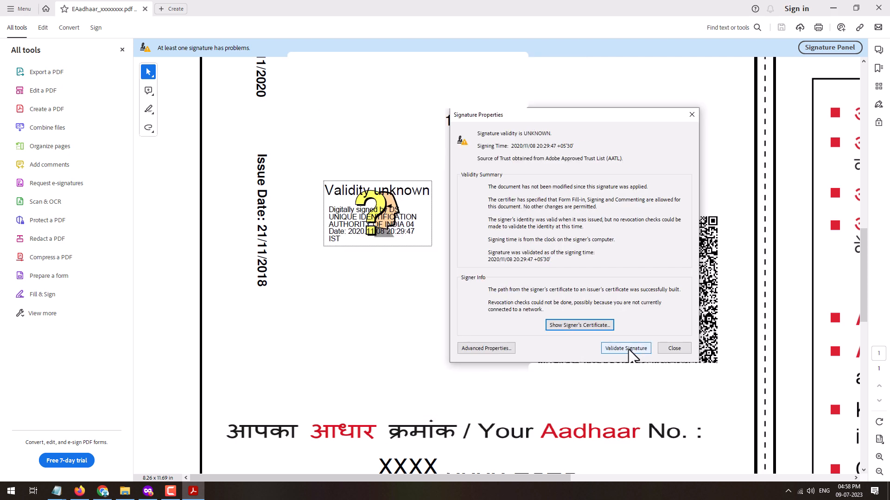
pyautogui.click(625, 347)
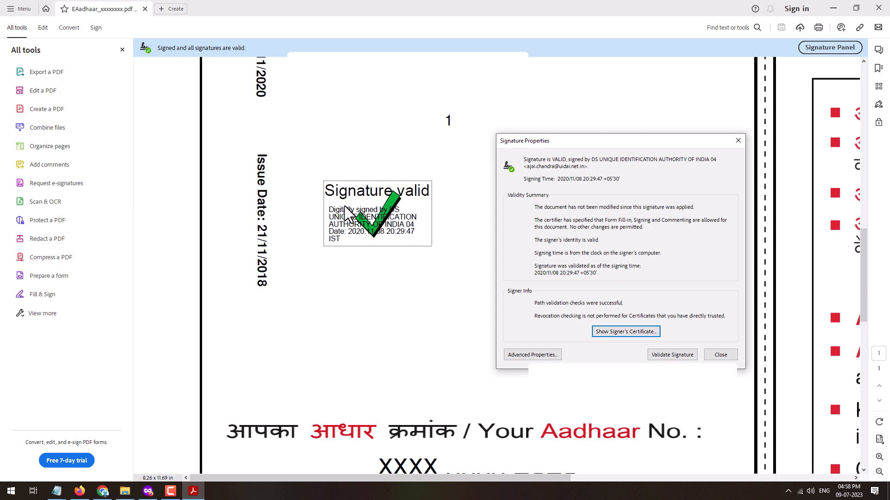
pyautogui.moveTo(187, 210)
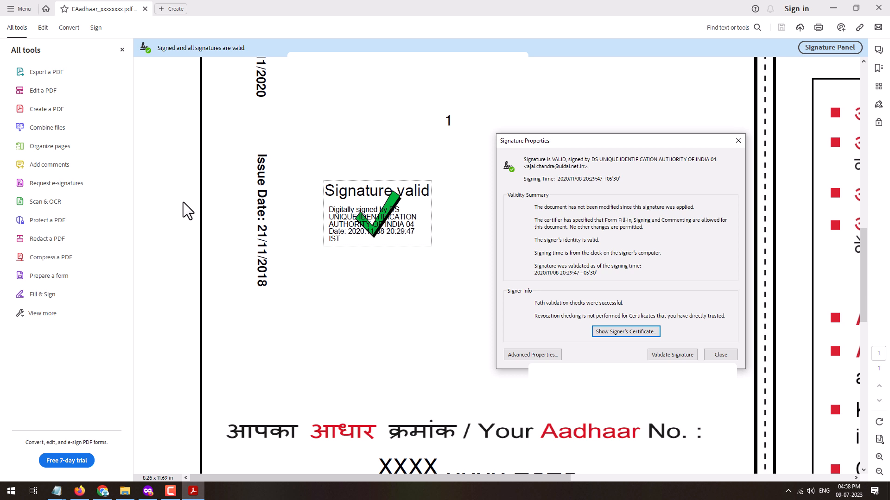
pyautogui.moveTo(449, 268)
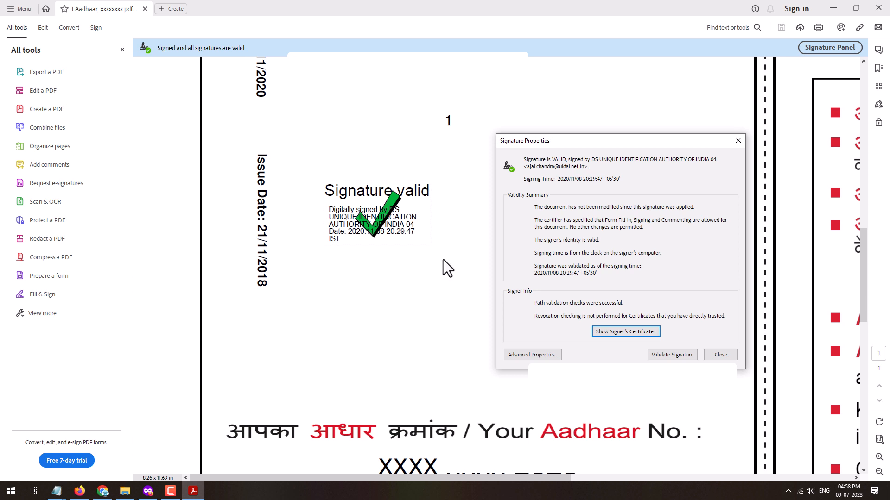
pyautogui.moveTo(537, 162)
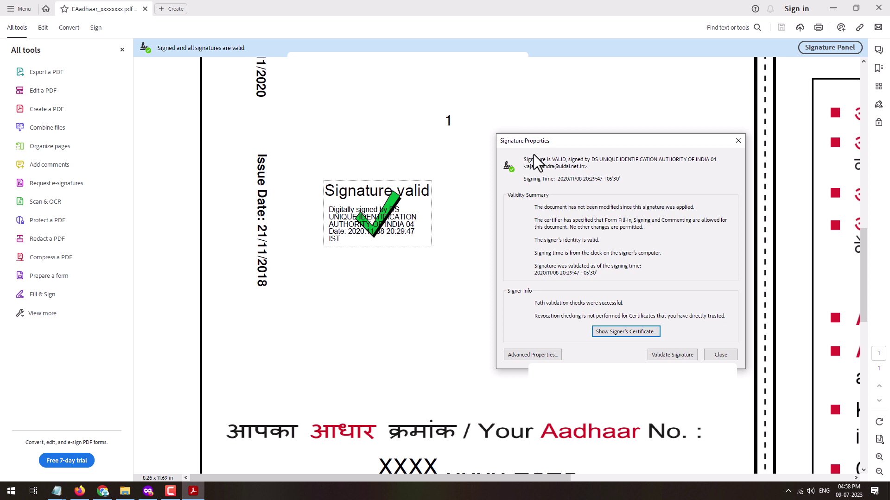
pyautogui.moveTo(720, 354)
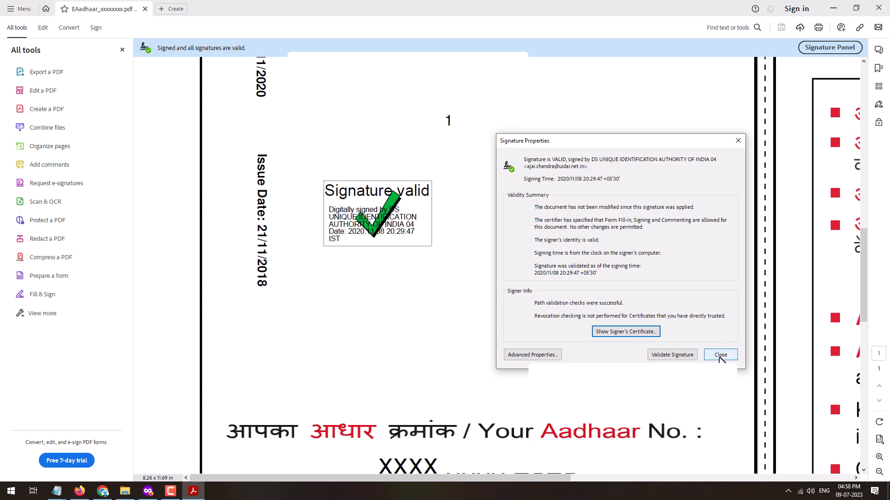
pyautogui.click(720, 355)
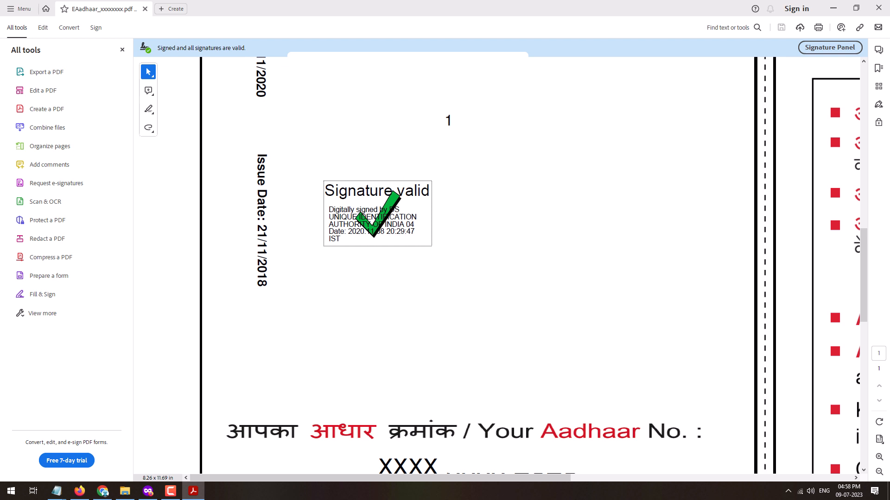